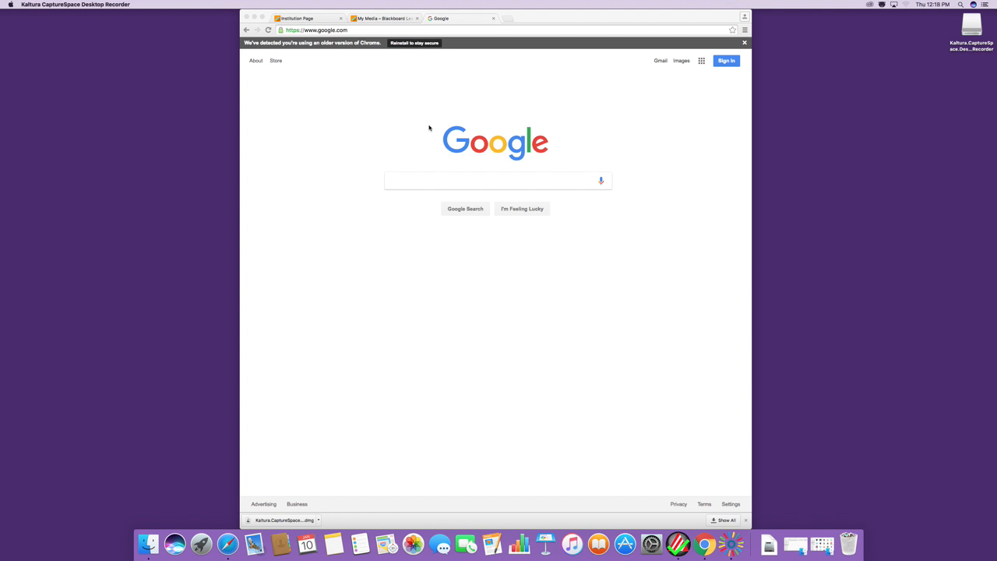
mouse_move(443, 33)
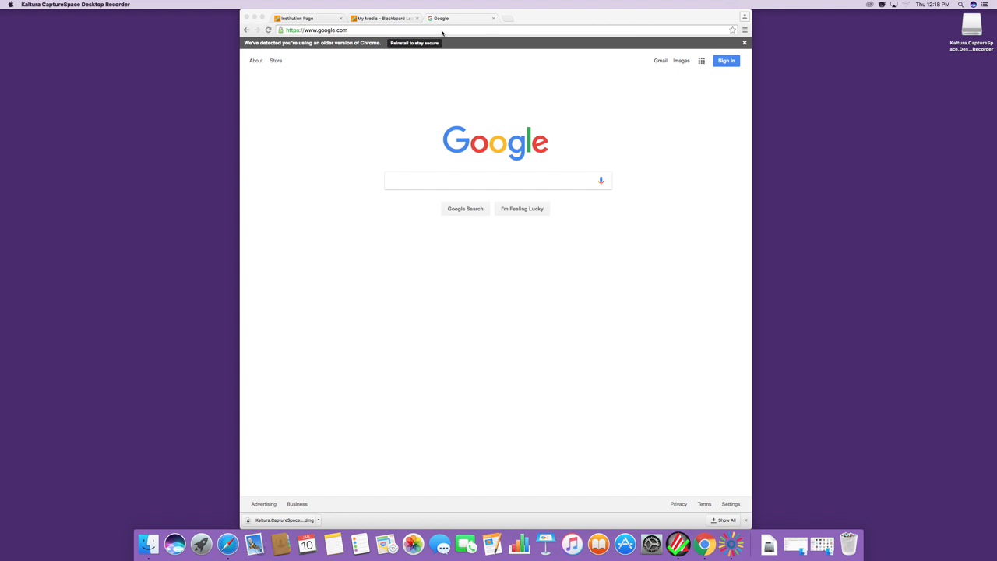
Step: Run a Google search for 'kittens' to reach the results page
click(499, 181)
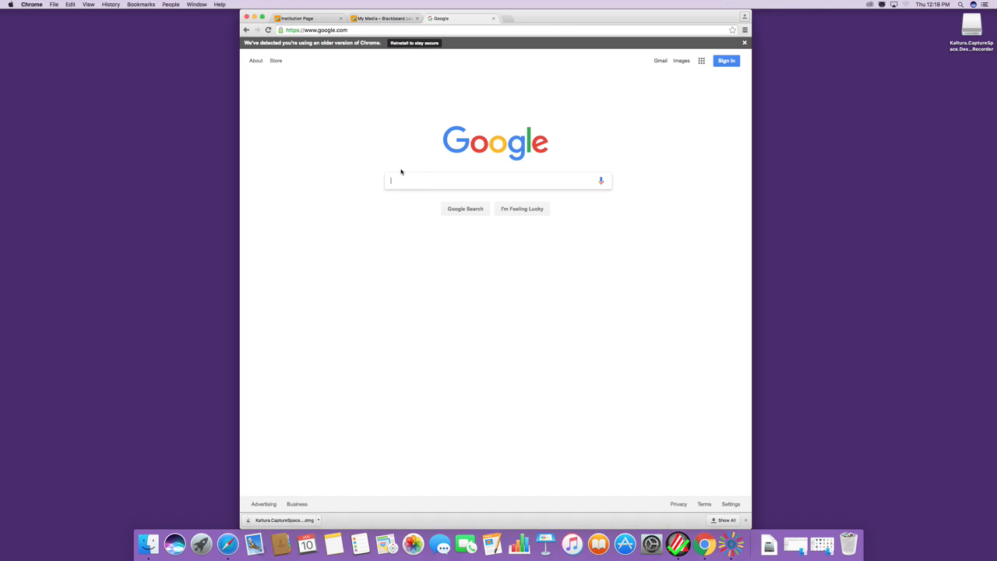
text(ca)
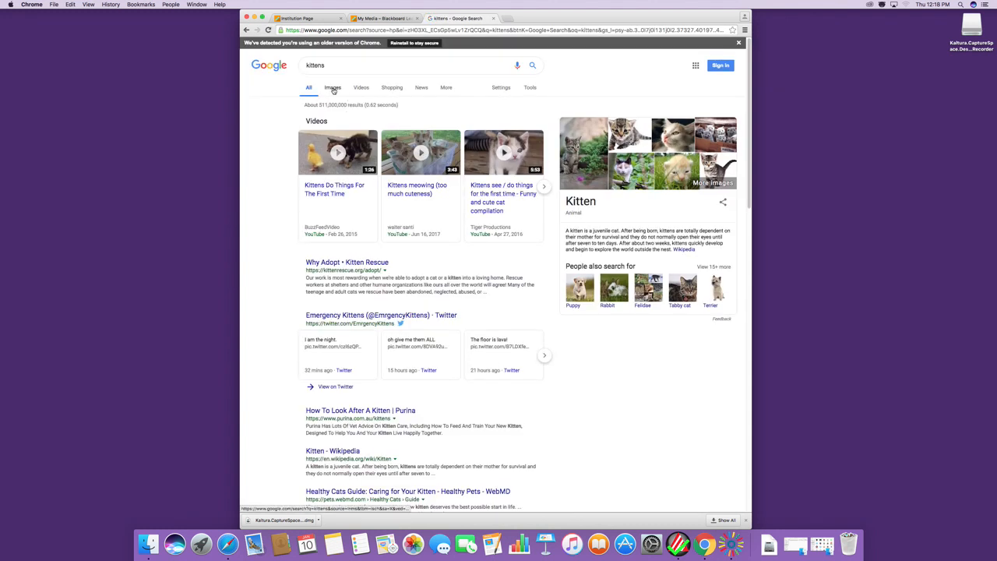
Step: Show image results for kittens and preview the Kitten - Wikipedia photo
click(334, 88)
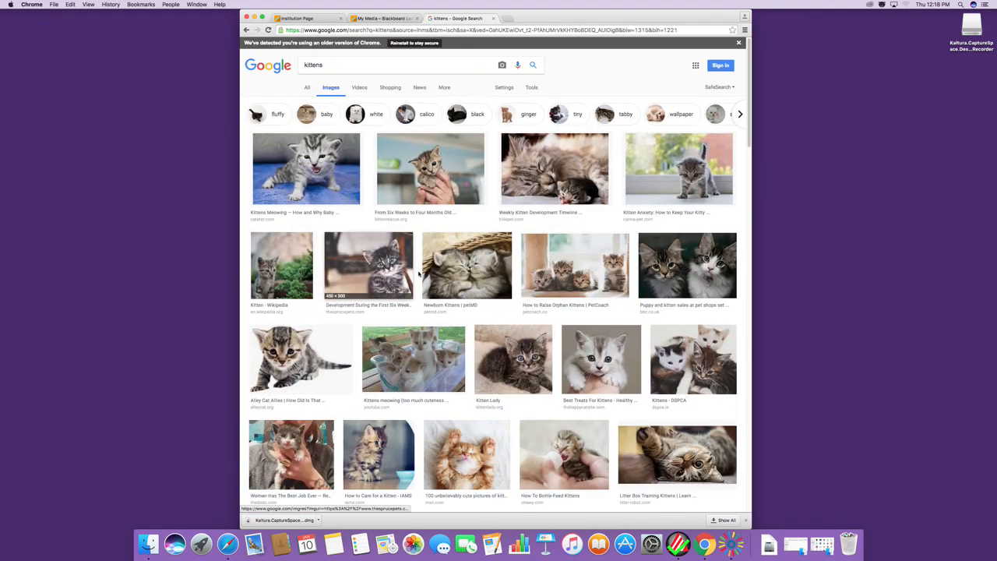
mouse_move(319, 186)
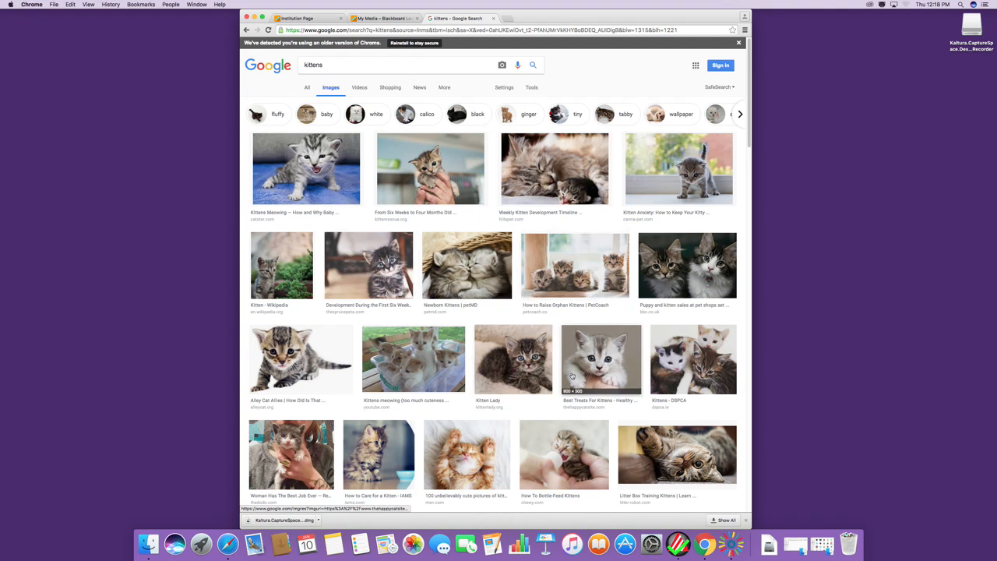
mouse_move(575, 265)
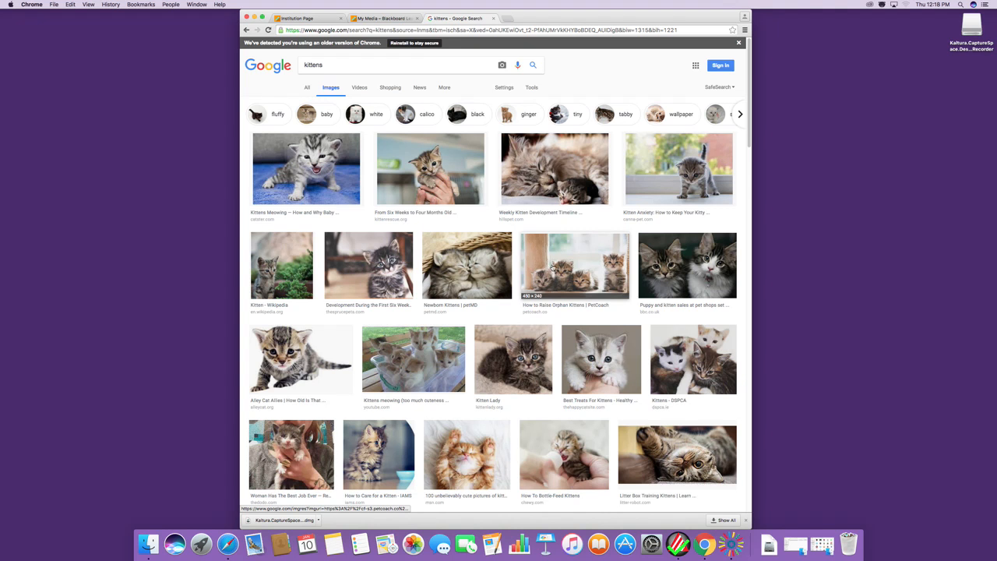
click(575, 265)
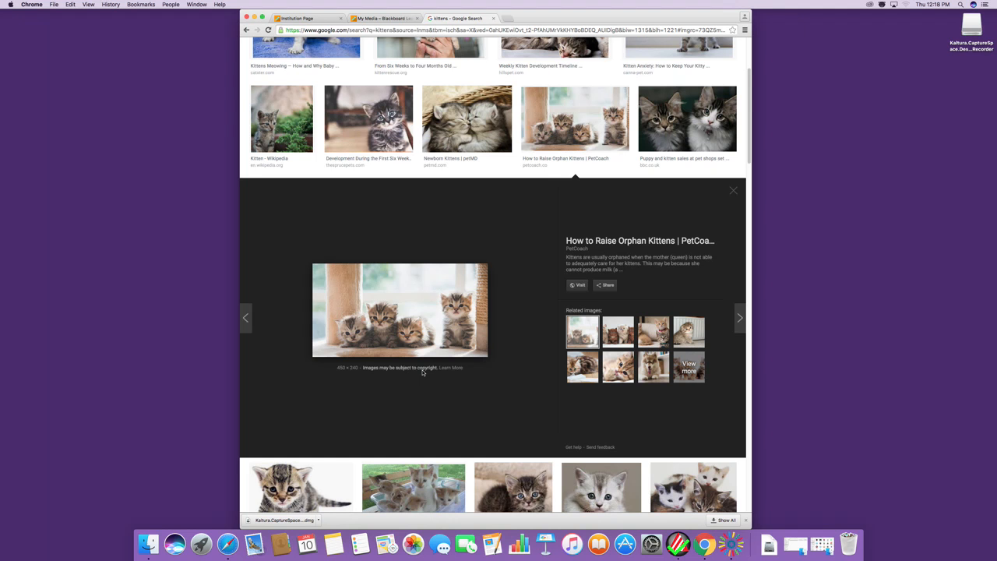
click(281, 118)
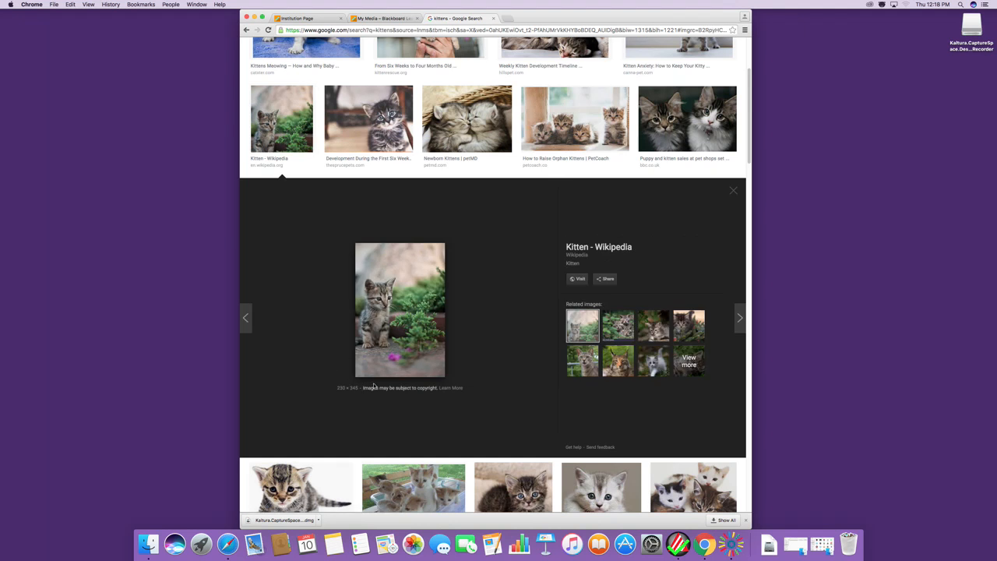
mouse_move(527, 288)
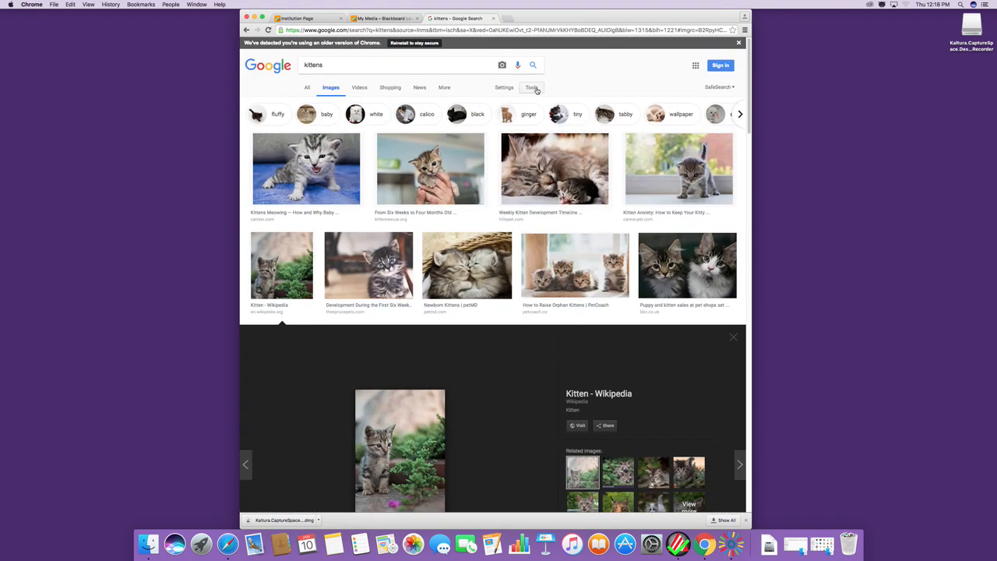
Step: Filter the kitten images to Size > Large and Usage rights > Labeled for reuse
click(531, 87)
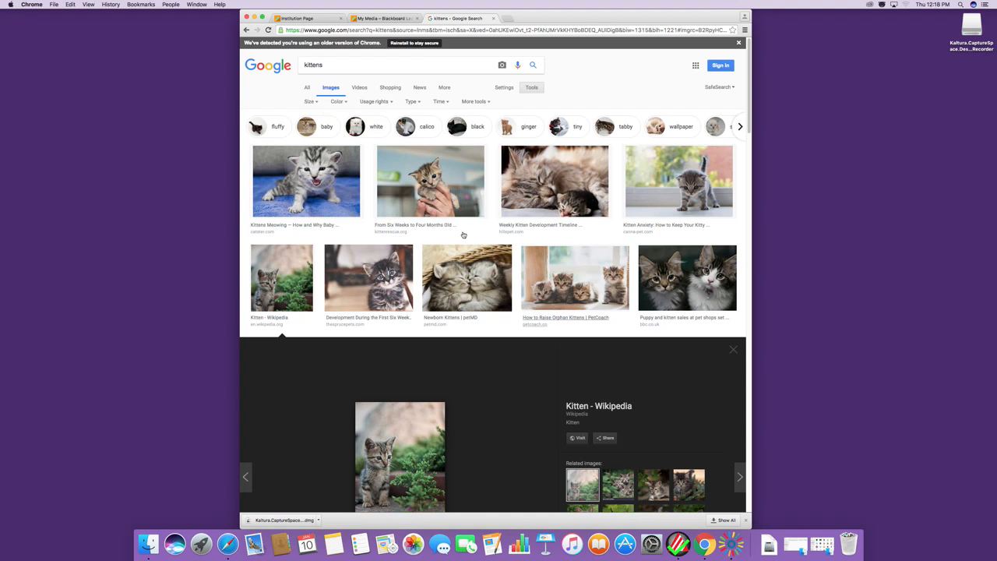
click(309, 101)
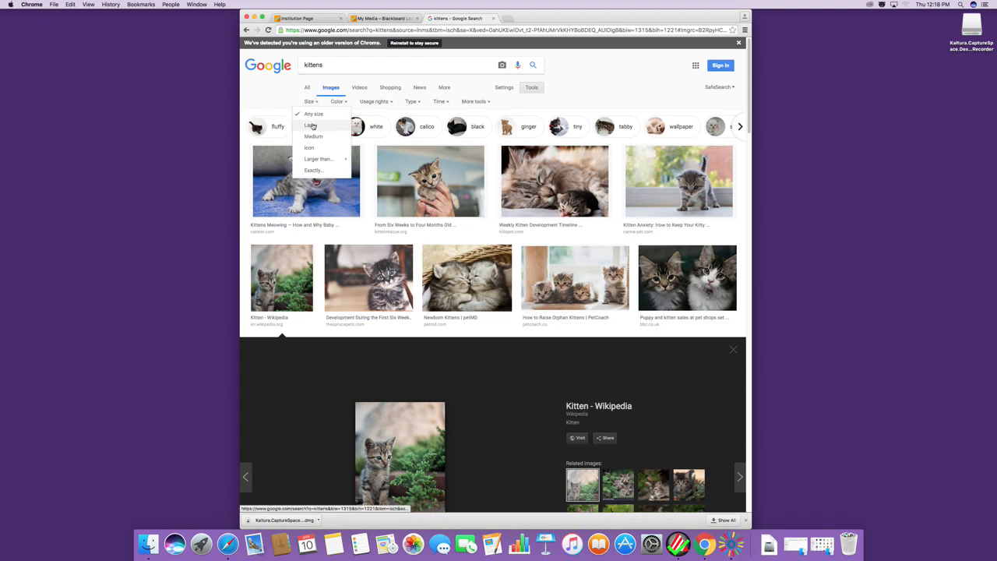
click(311, 124)
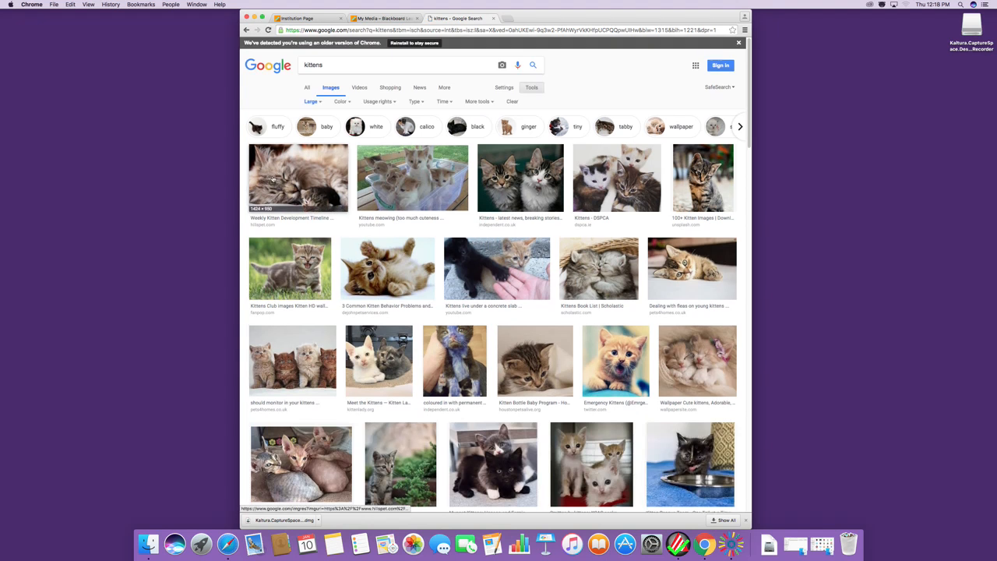
click(377, 101)
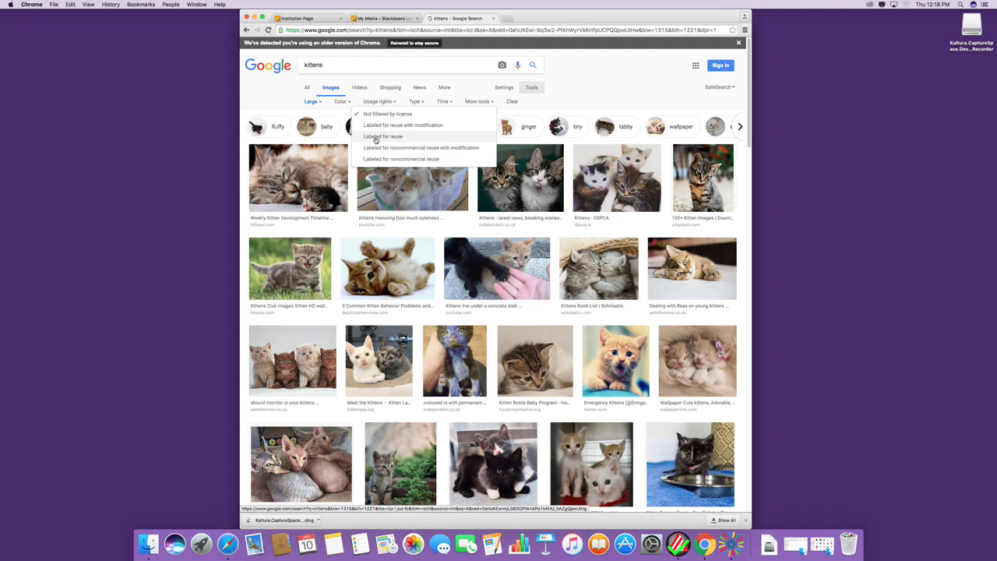
click(383, 137)
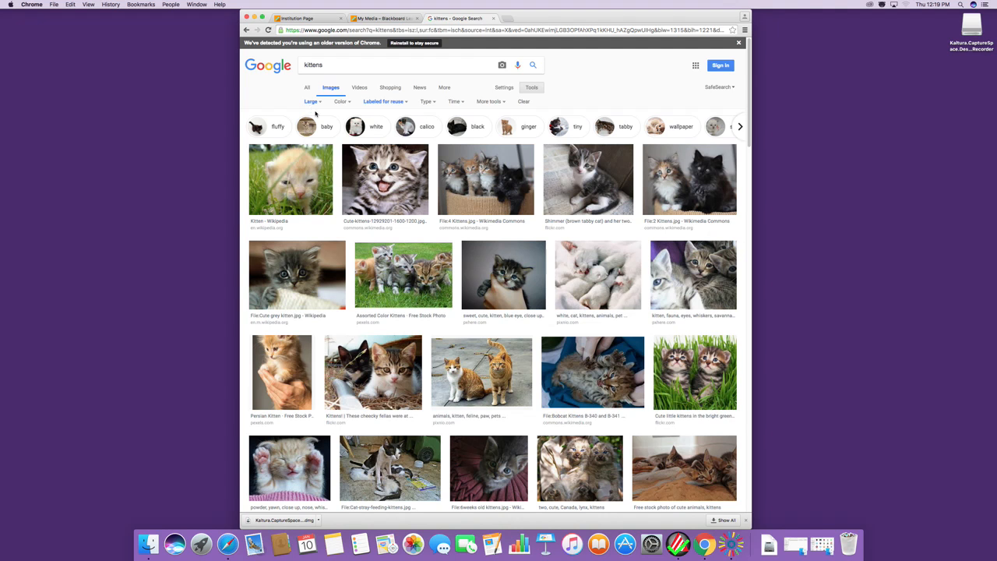
mouse_move(402, 274)
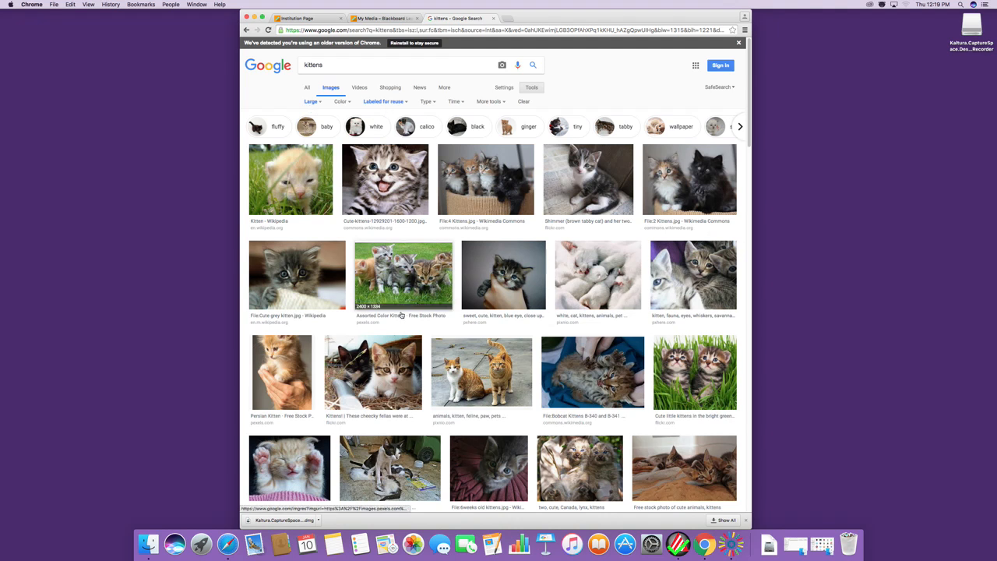
mouse_move(489, 314)
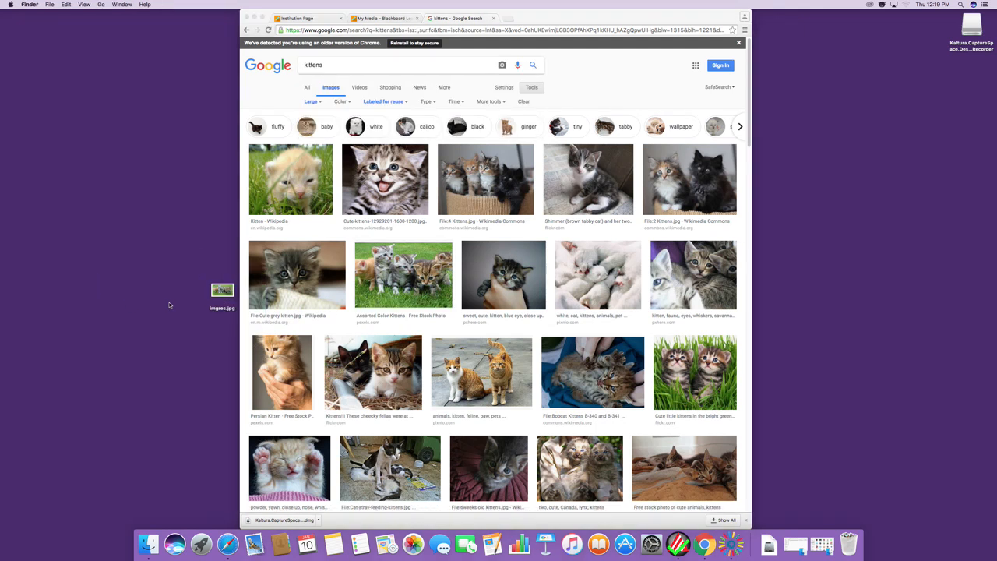
Step: Move the saved images.jpg kitten file to the desktop's top-left corner
drag(221, 291, 156, 271)
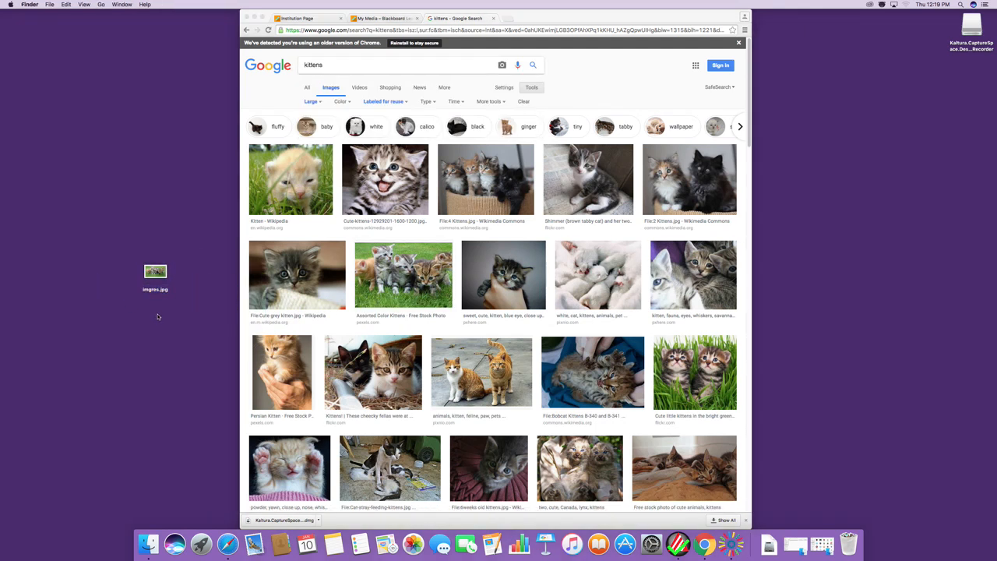
drag(156, 273, 164, 59)
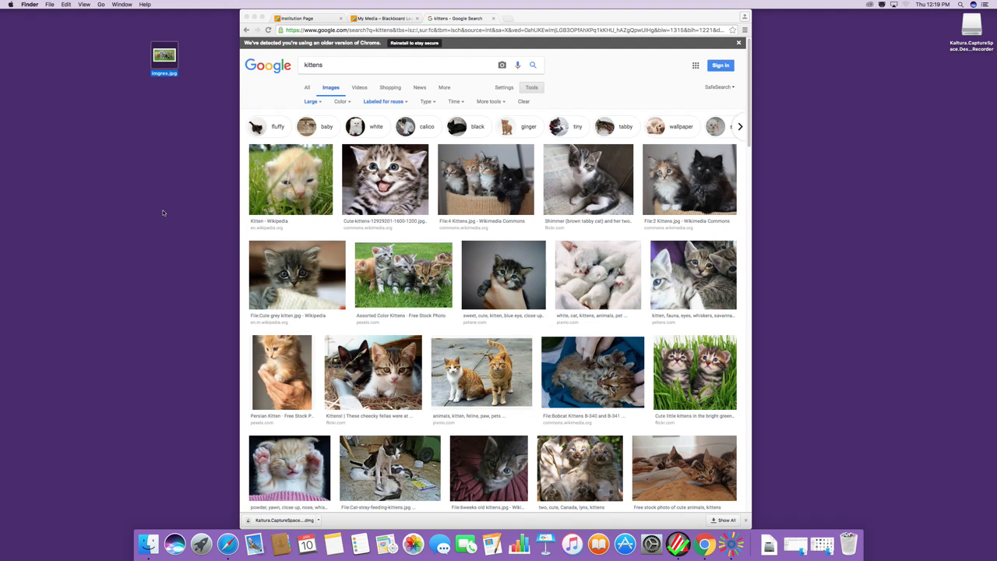
mouse_move(403, 277)
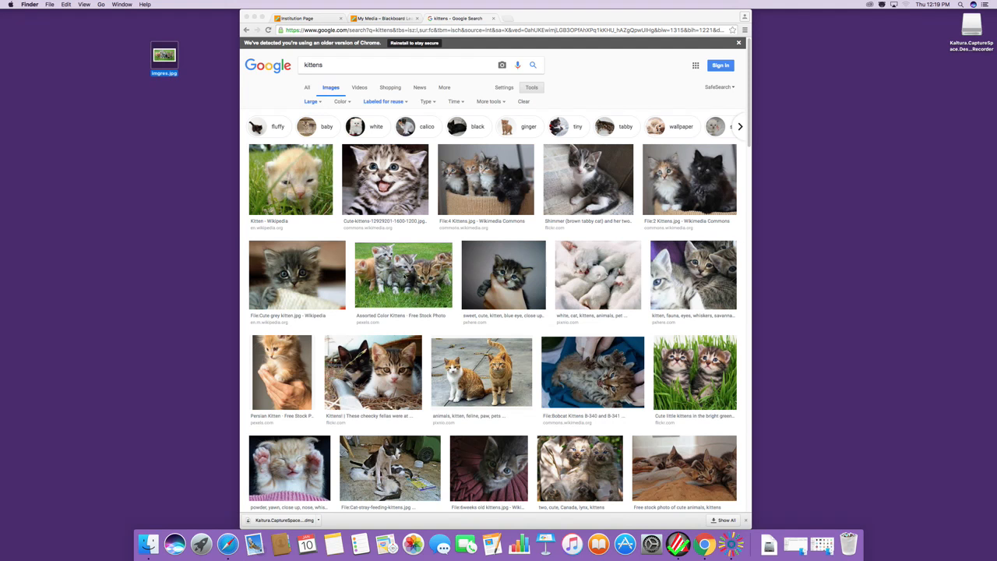
Step: Save the five-kittens-on-grass photo to the desktop and preview another kitten
click(402, 274)
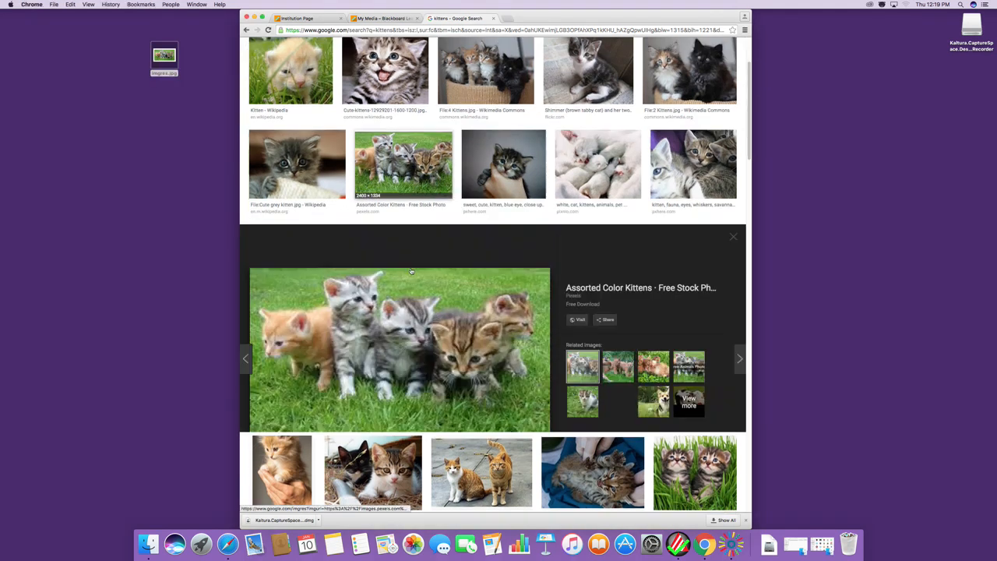
scroll(down, 3)
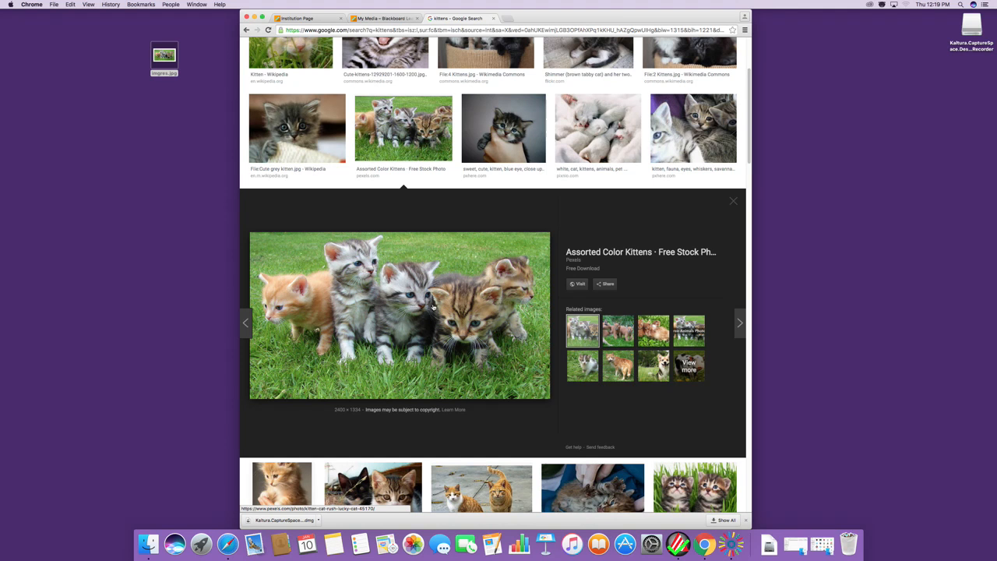
mouse_move(393, 281)
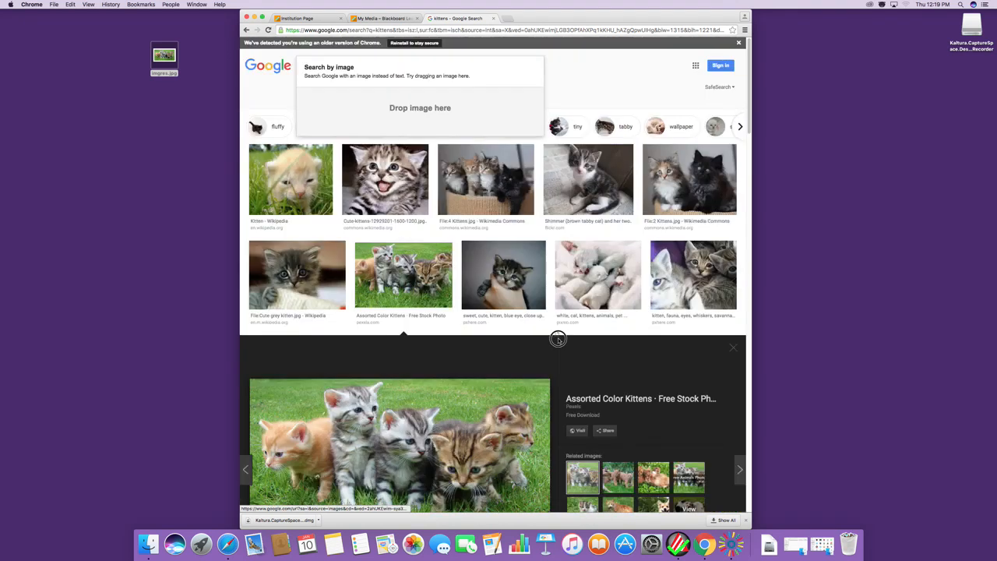
scroll(down, 3)
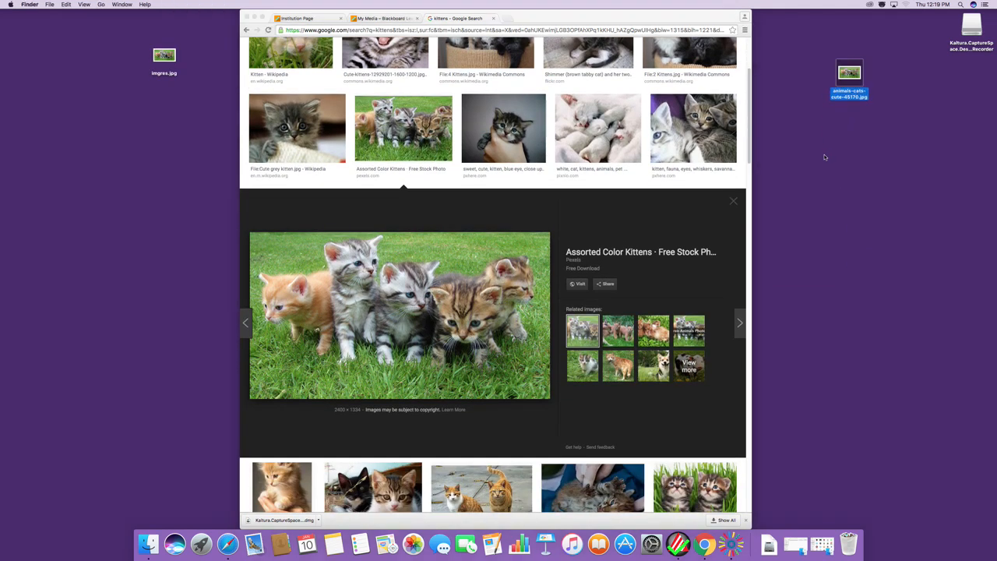
mouse_move(709, 71)
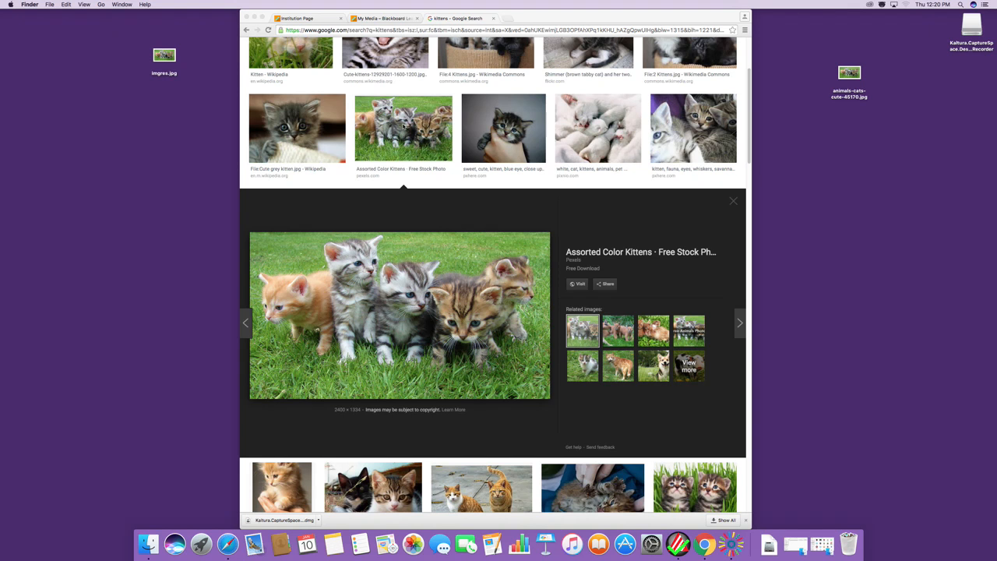
mouse_move(452, 137)
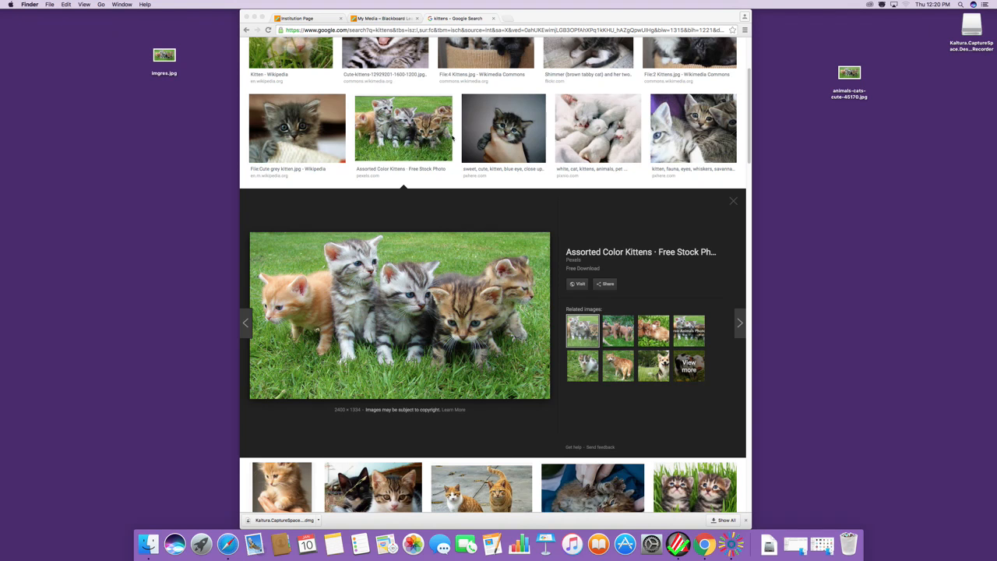
click(503, 128)
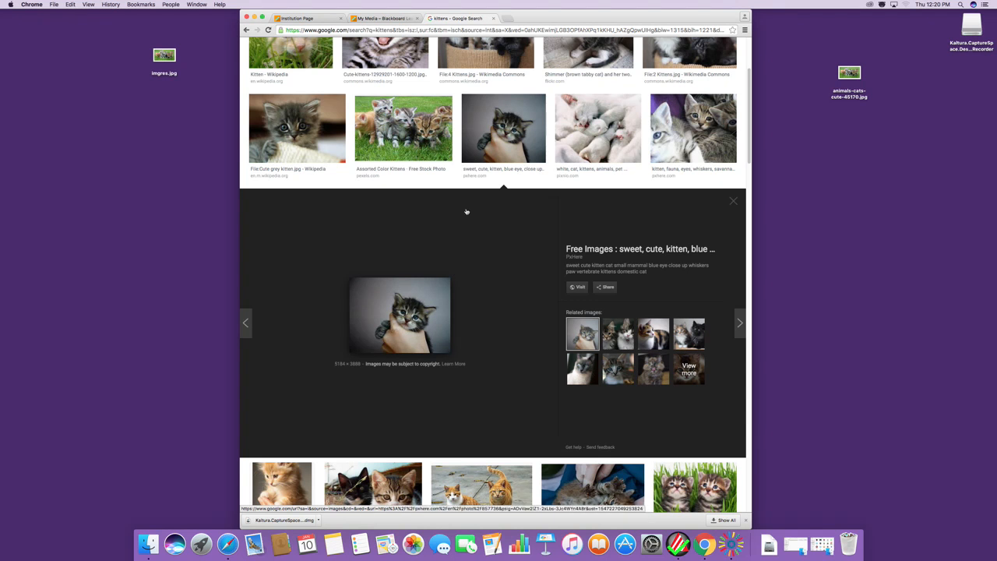
Step: Return to the Assorted Color Kittens preview and select the saved imgres.jpg file
click(402, 128)
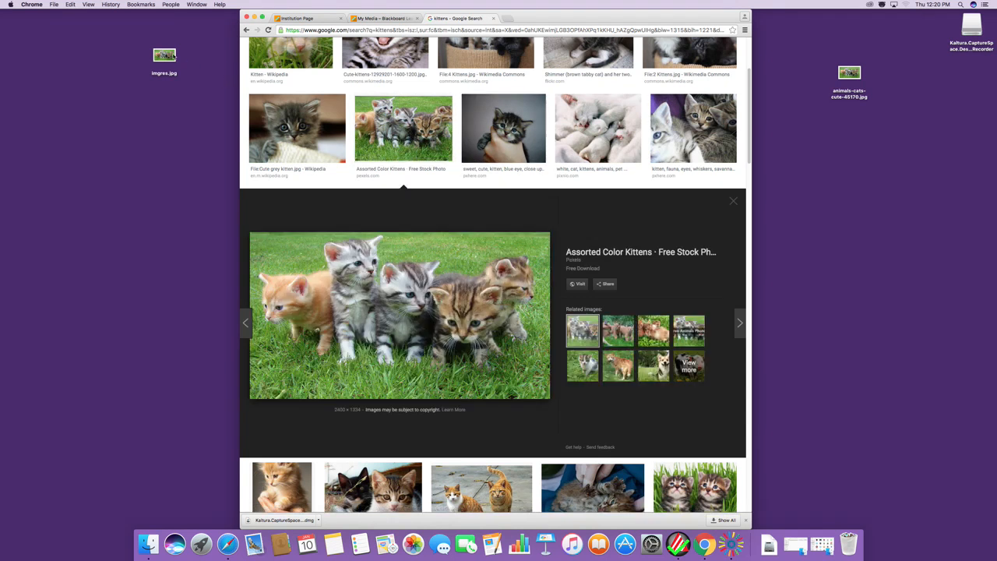
click(163, 59)
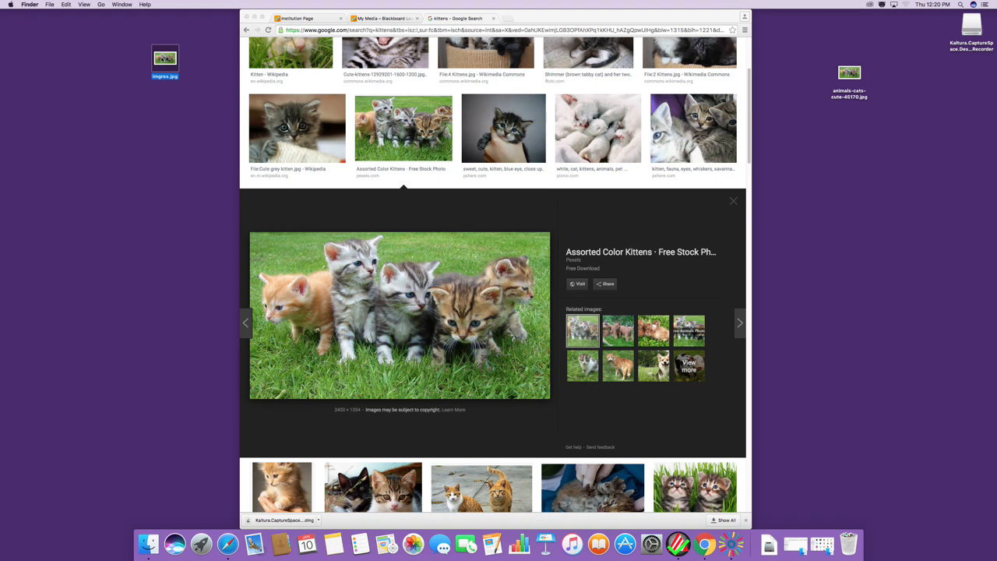
click(165, 62)
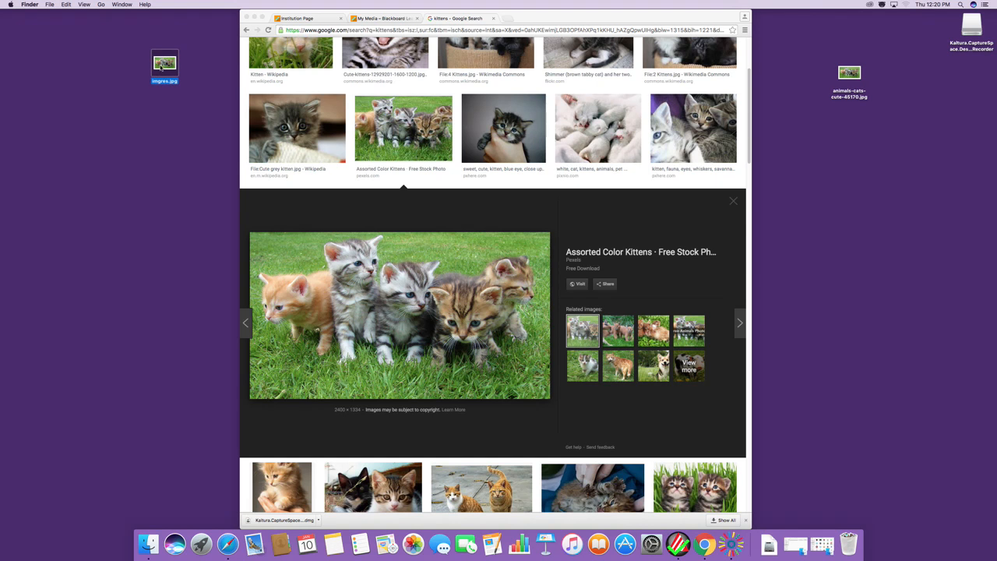
Step: View imgres.jpg's Get Info details, including Open with and image dimensions
right_click(163, 65)
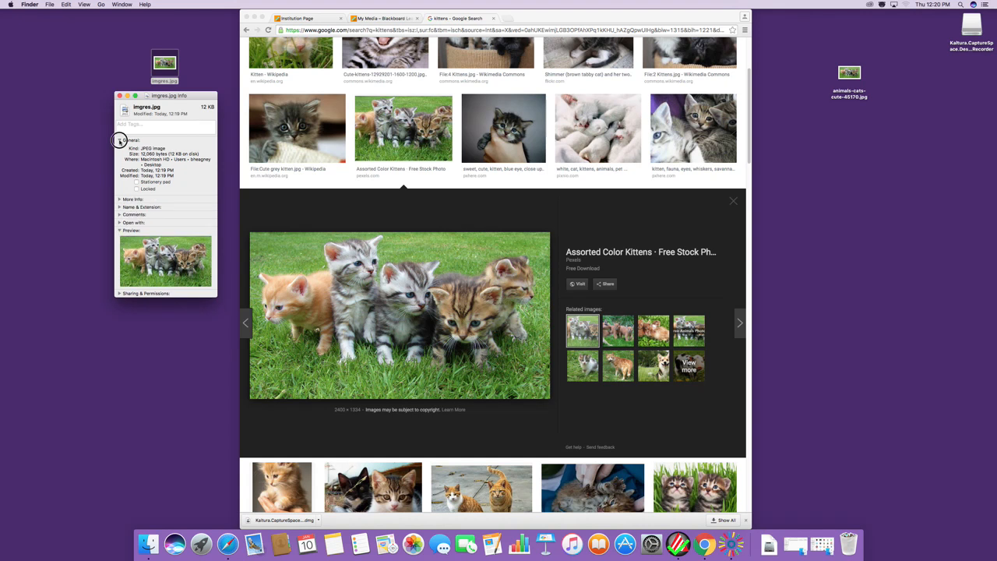
click(120, 140)
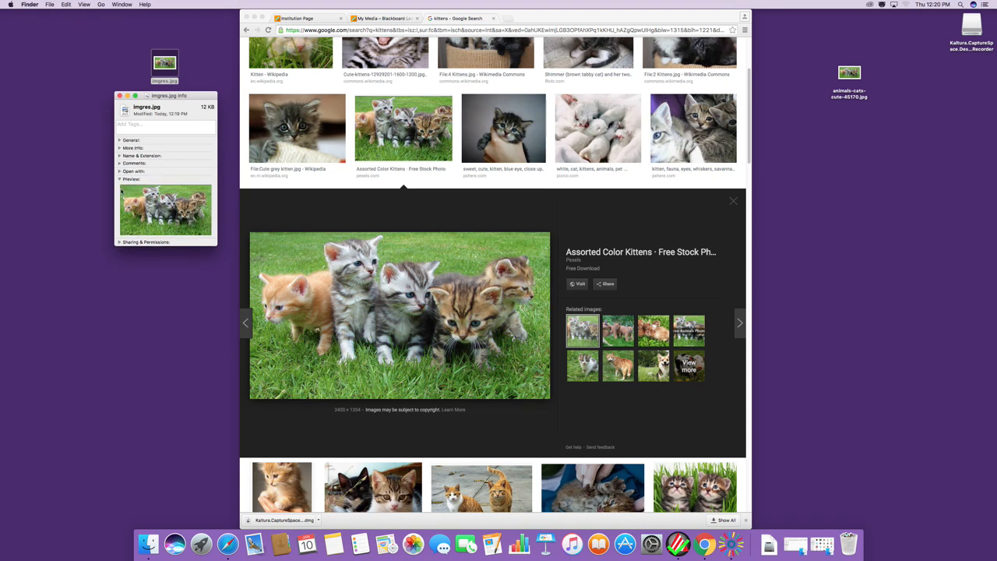
click(122, 172)
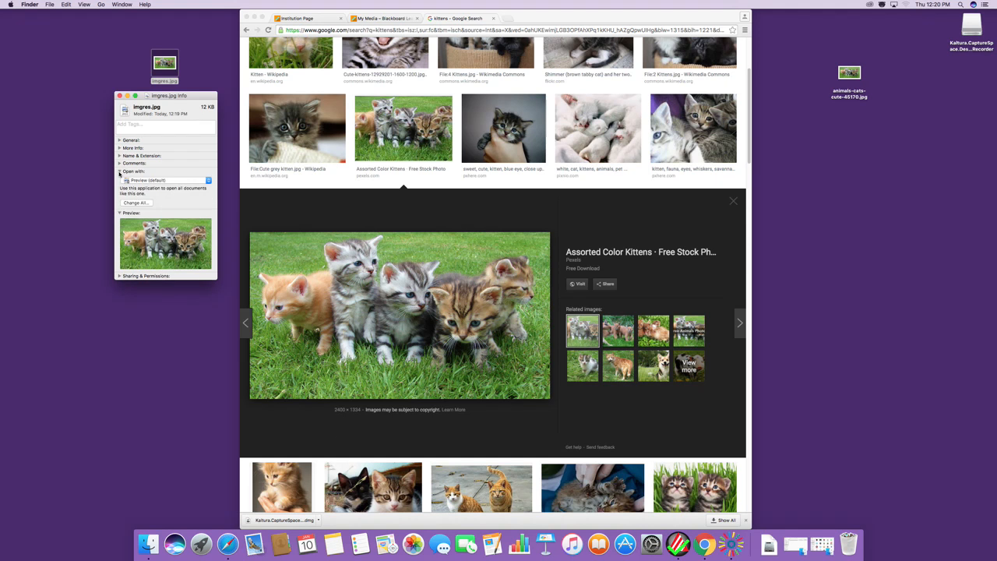
click(121, 148)
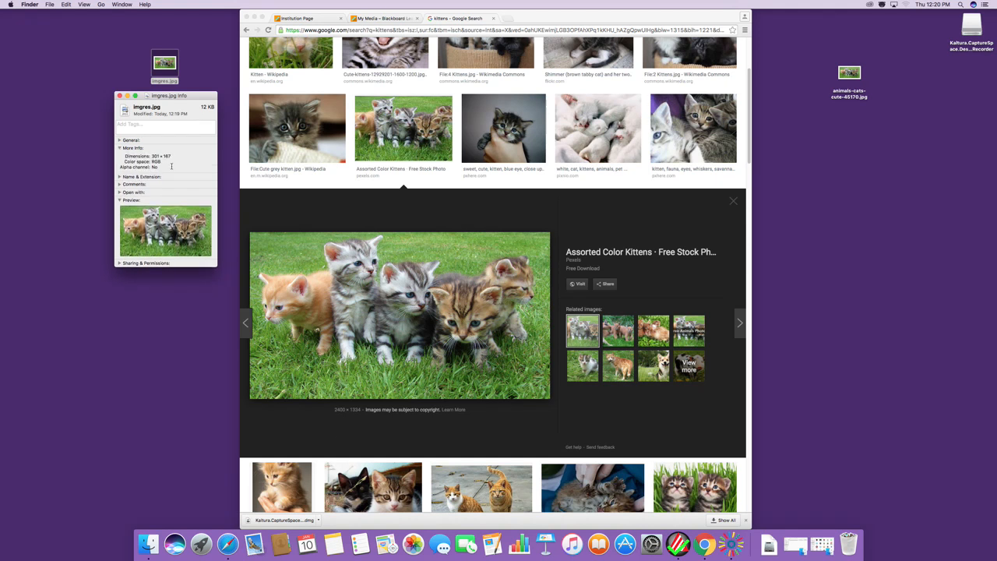
right_click(849, 75)
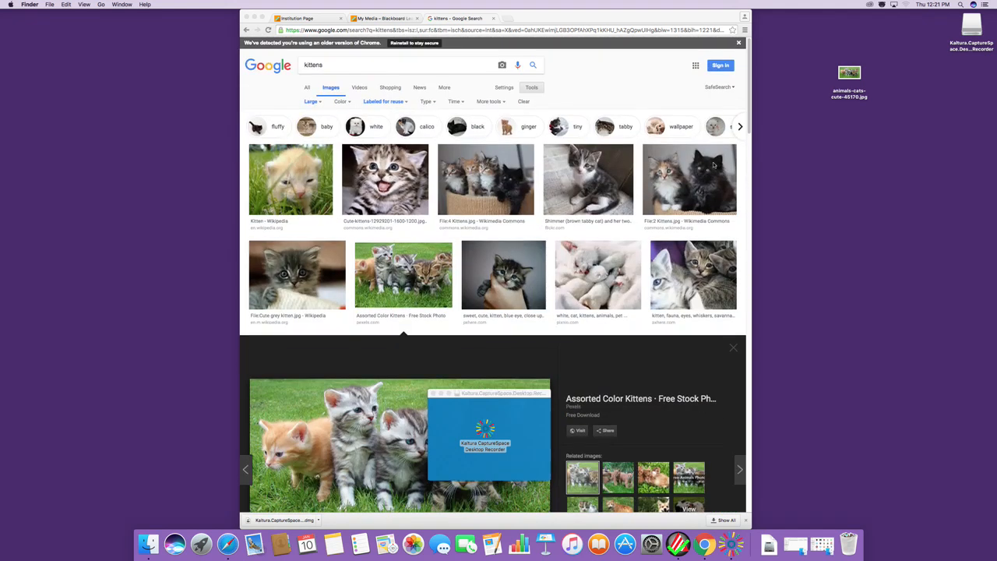
mouse_move(555, 190)
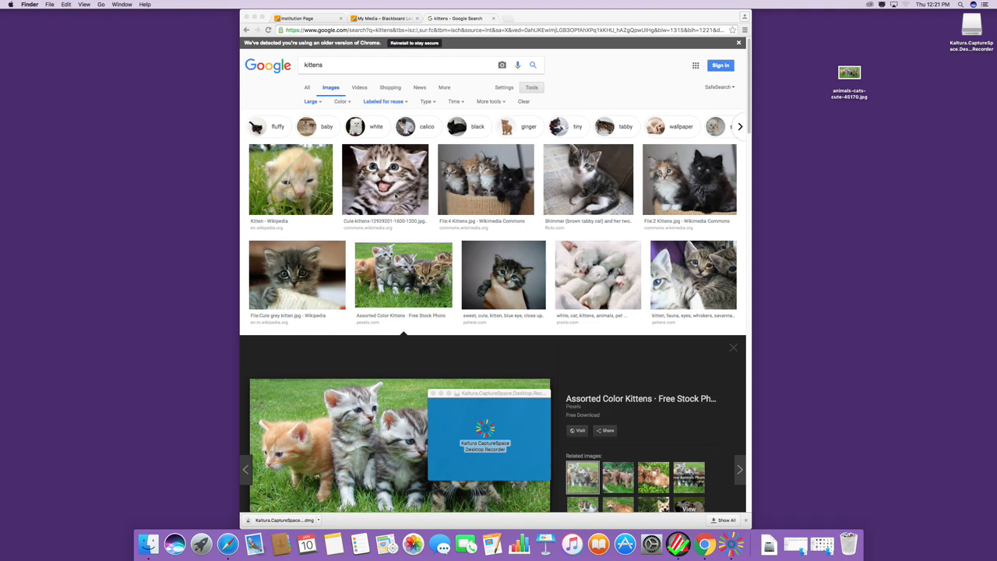
Step: Save the tabby kitten and two-kittens photos from their previews onto the desktop
click(385, 179)
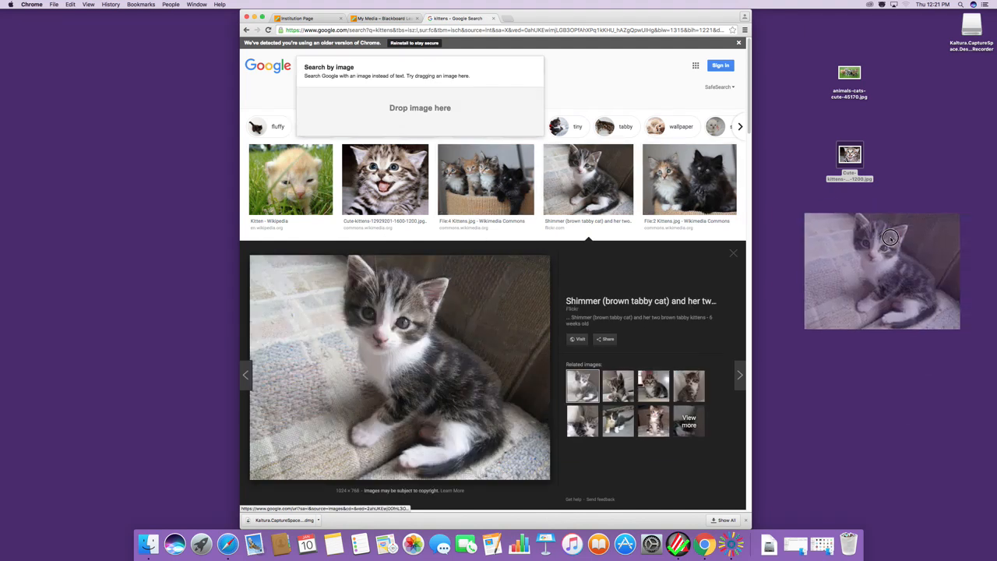
click(689, 180)
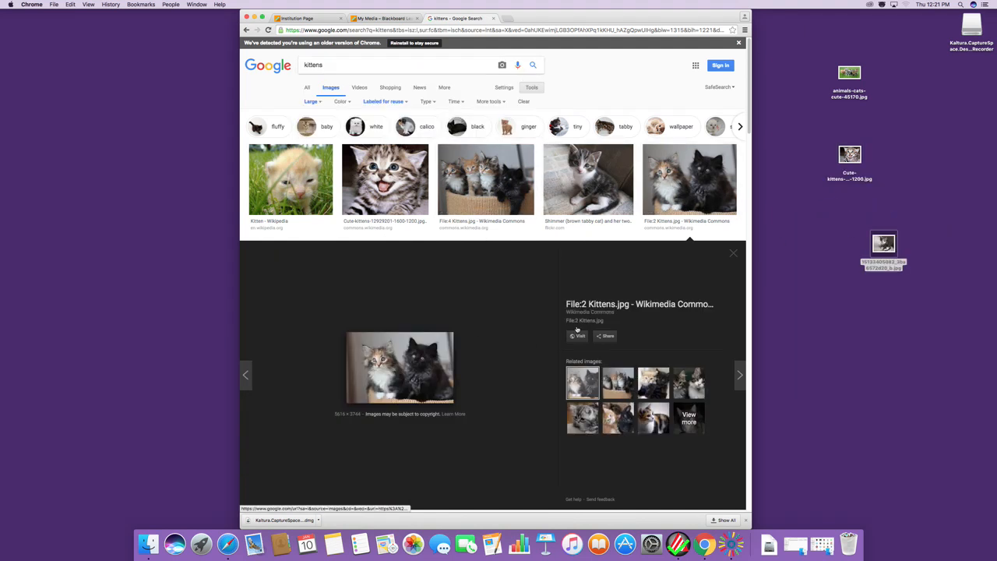
scroll(down, 3)
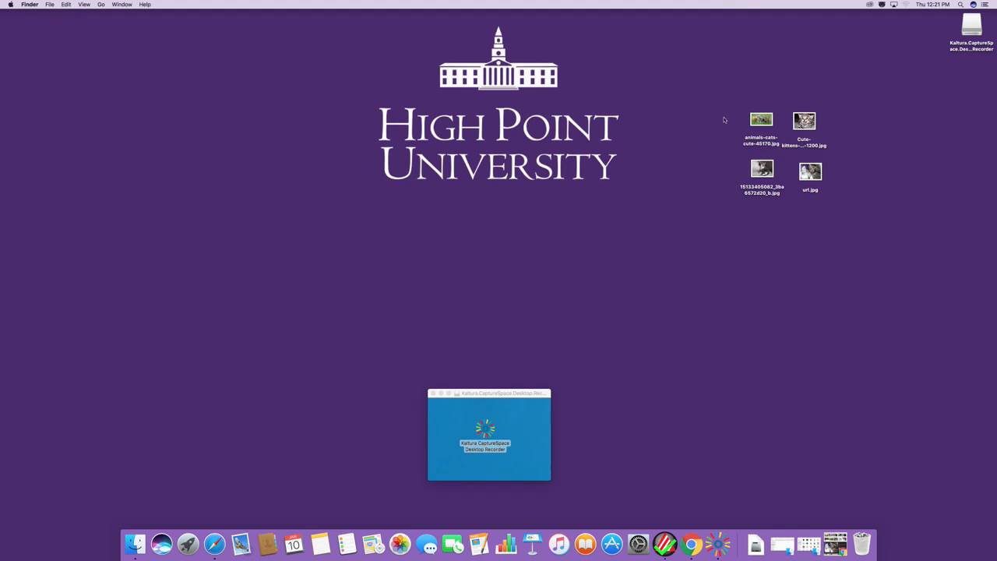
mouse_move(736, 188)
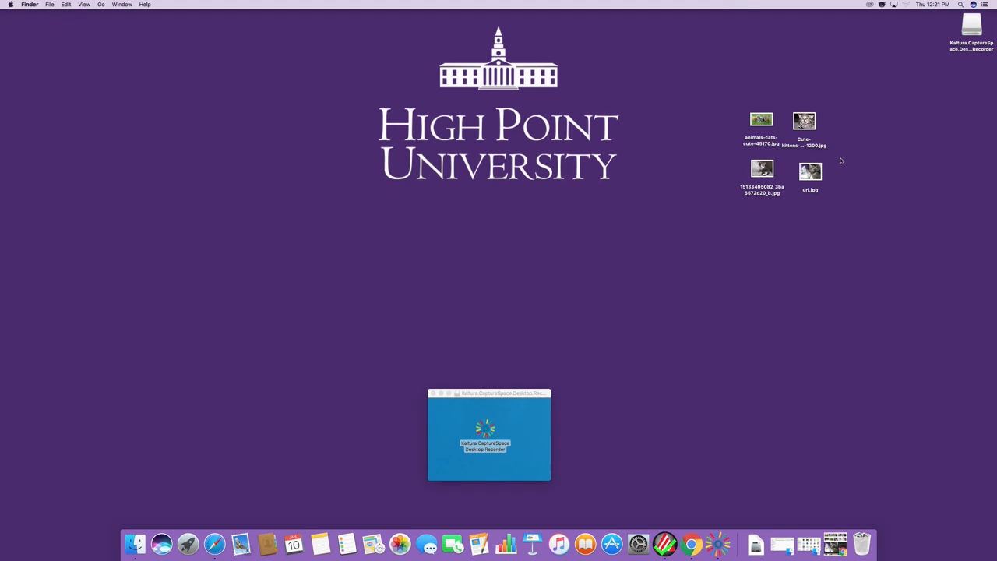
mouse_move(714, 241)
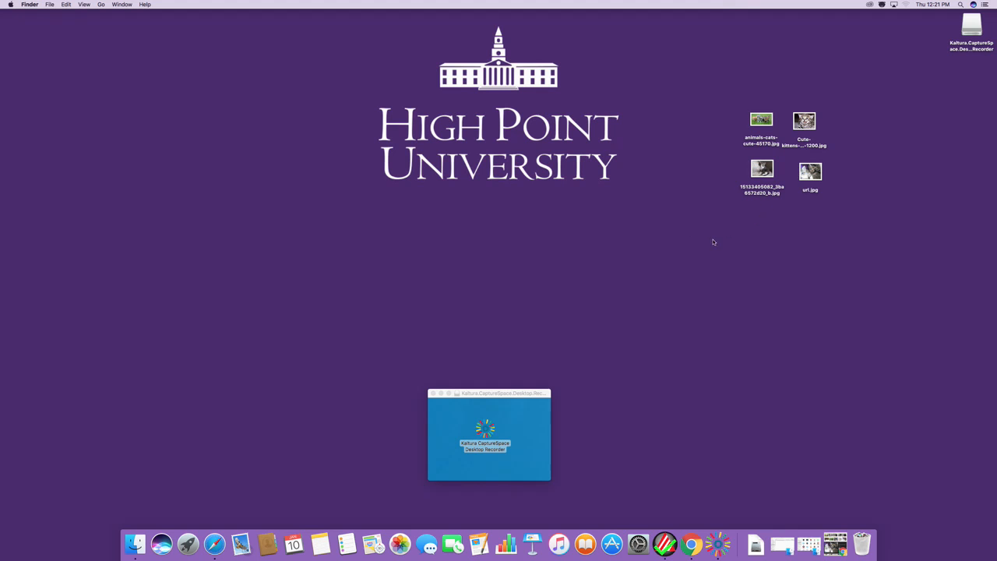
mouse_move(713, 191)
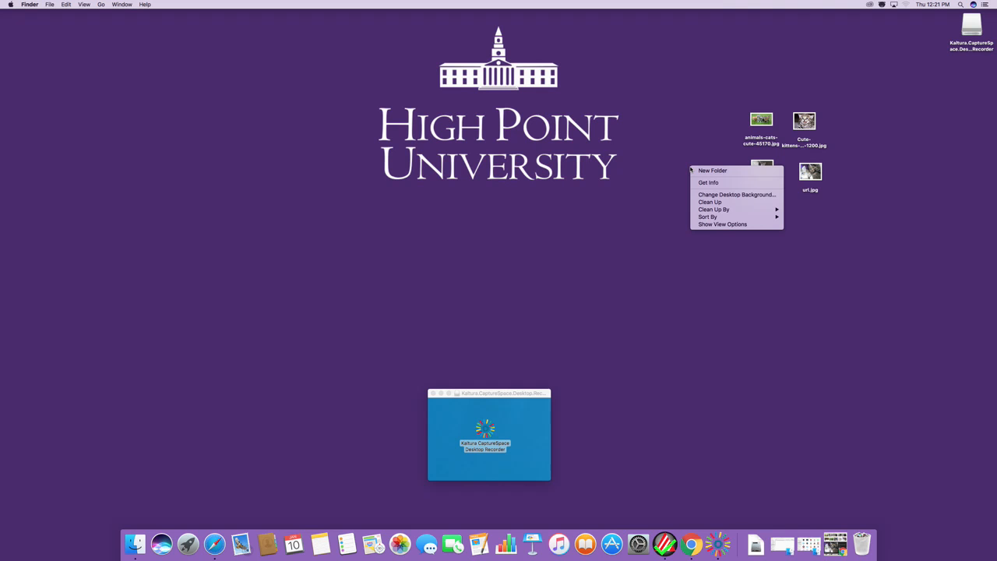
mouse_move(712, 170)
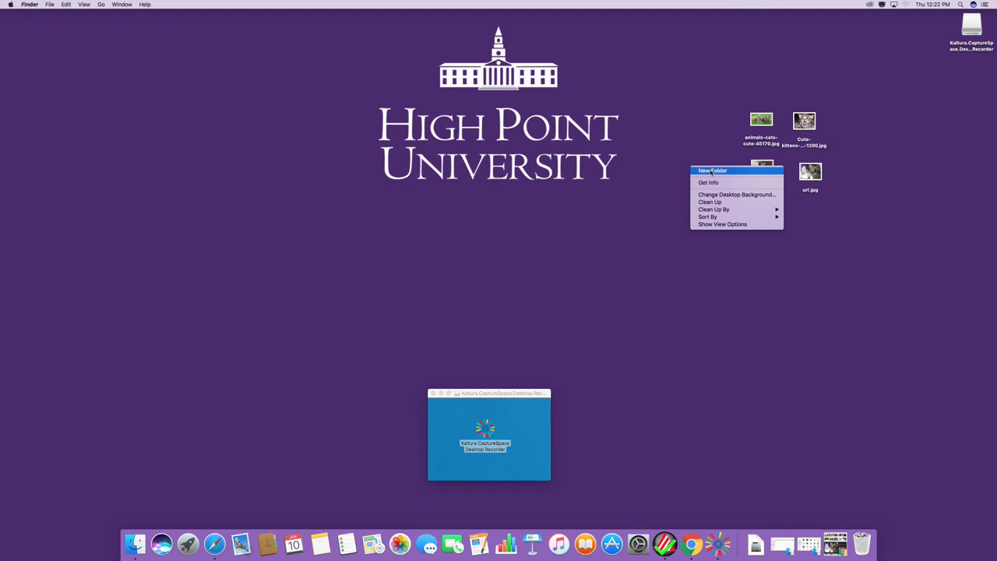
Step: Create a new desktop folder and name it BriansKittens
click(711, 170)
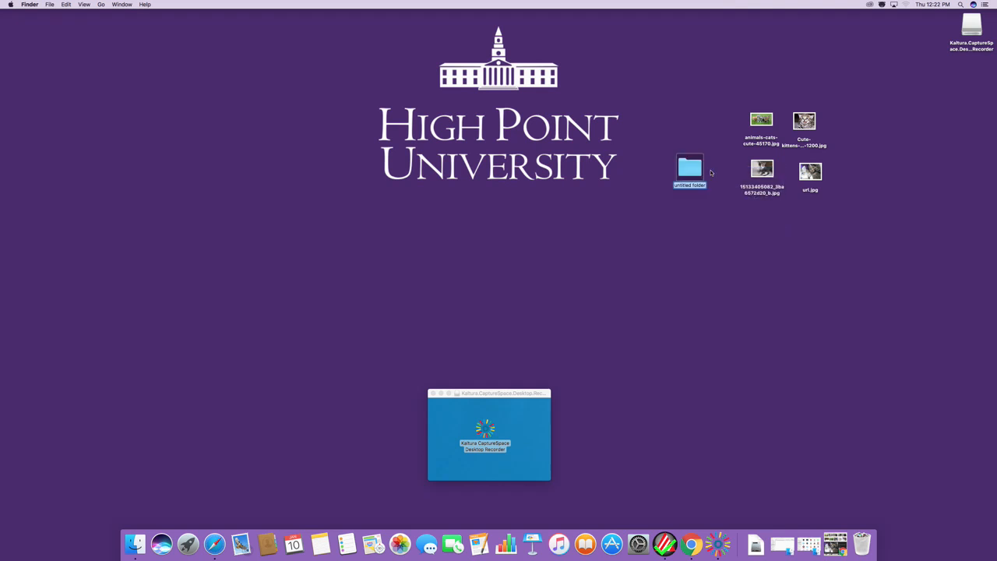
text(Brian)
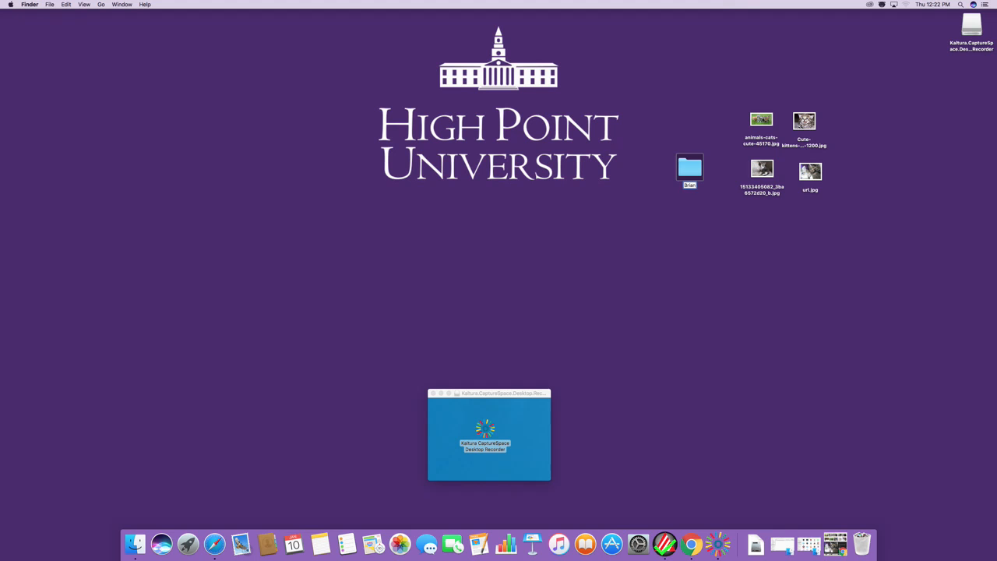
text(BriansKittens)
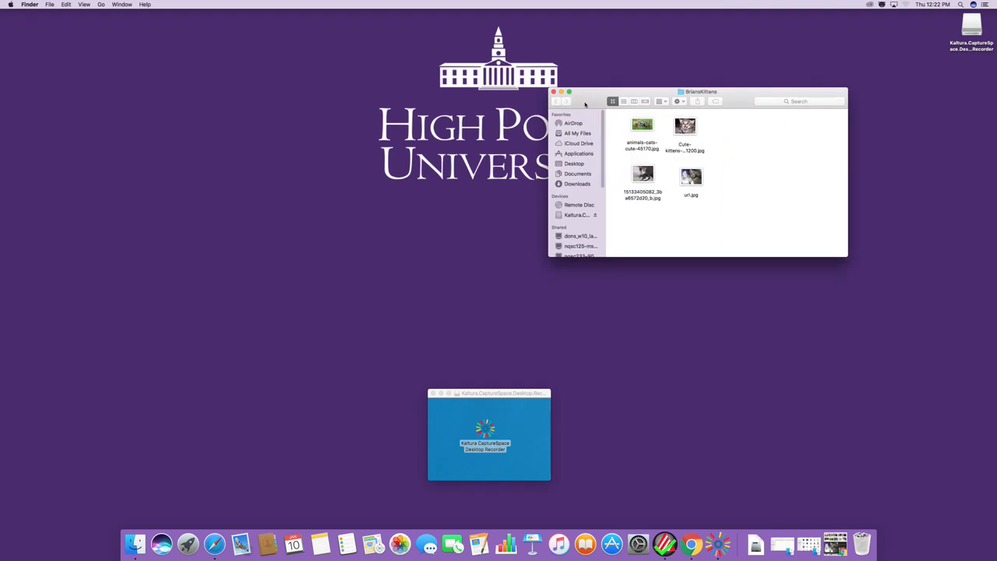
Step: Check the kitten images inside the BriansKittens folder, then close its window
drag(702, 92, 785, 83)
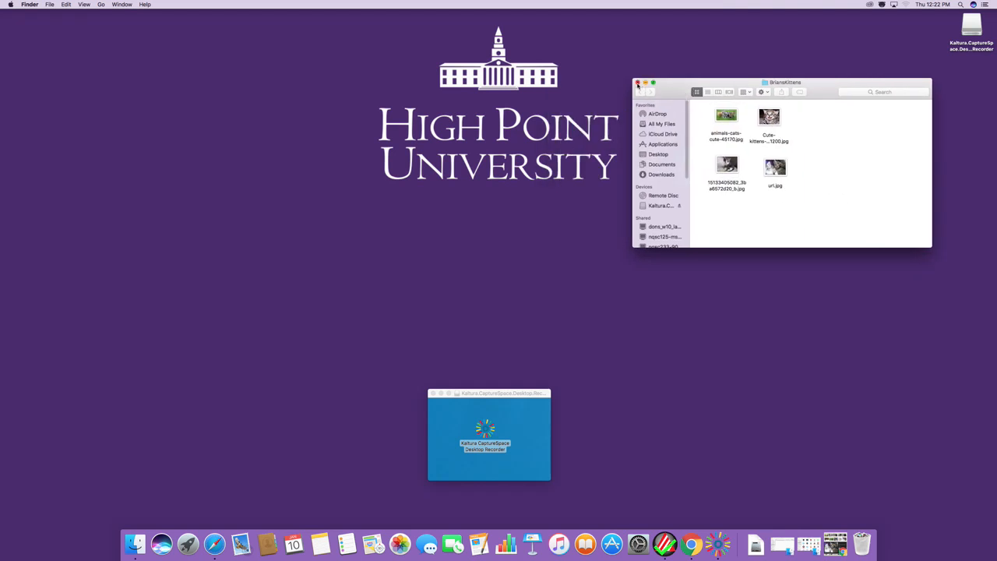
click(639, 83)
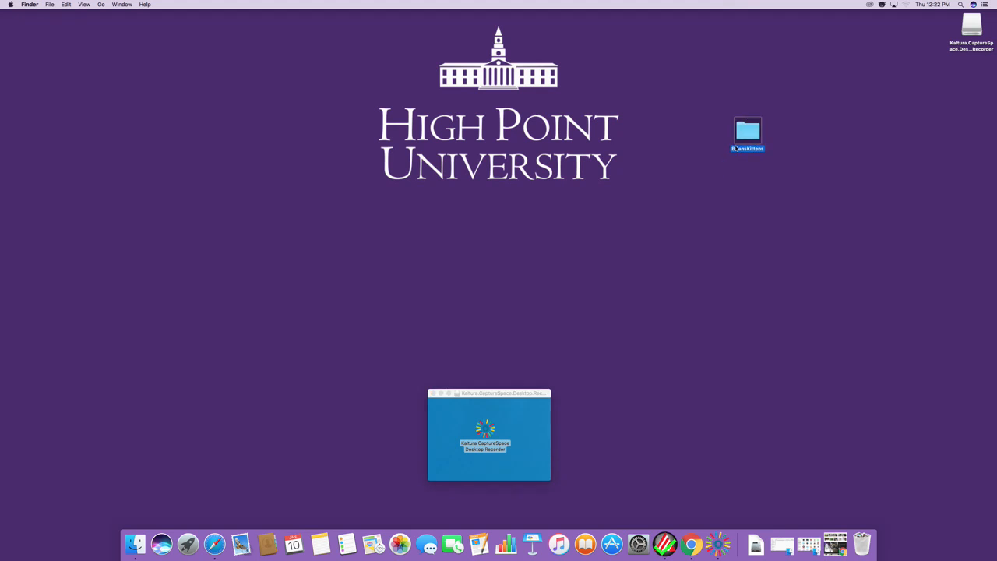
double_click(748, 131)
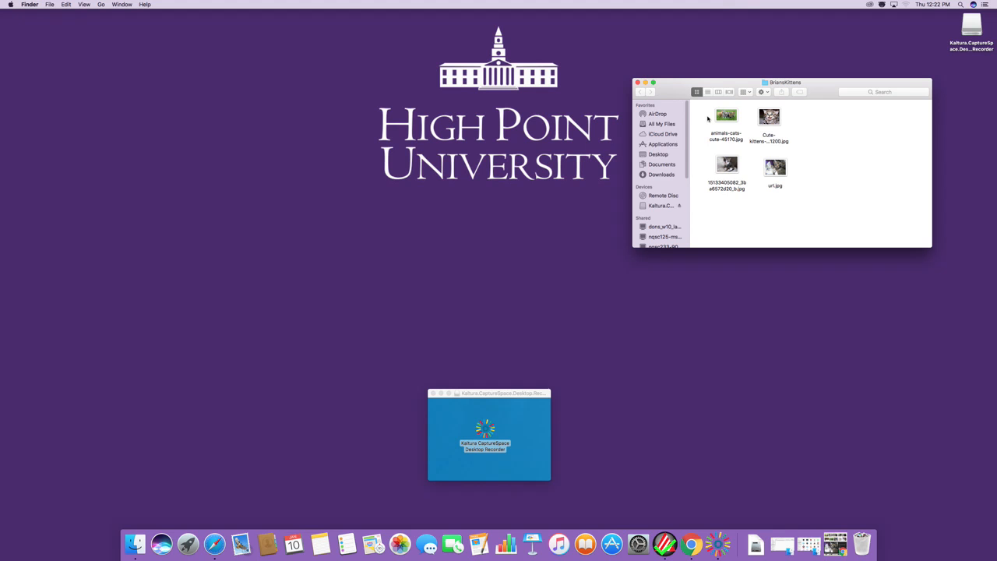
click(637, 83)
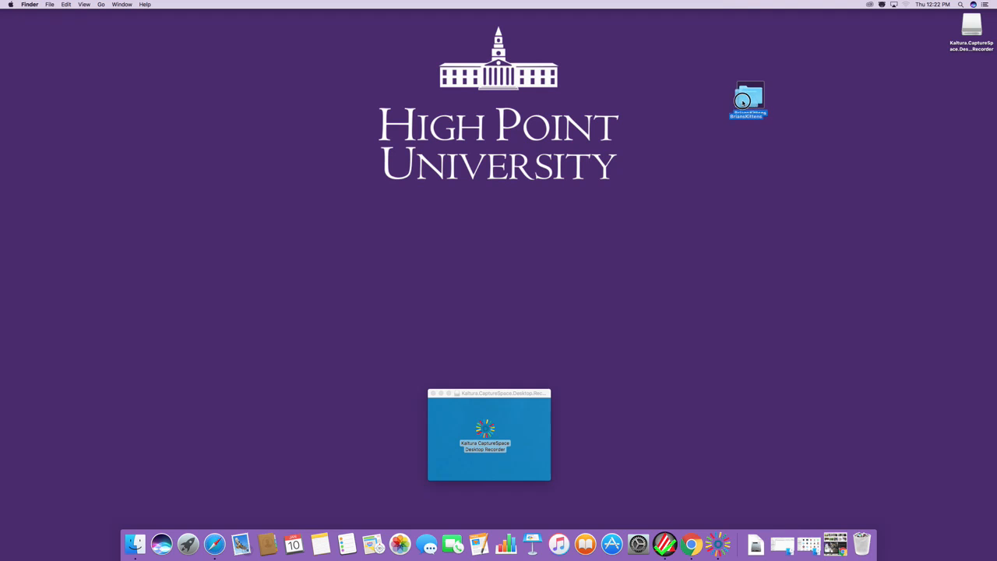
click(776, 309)
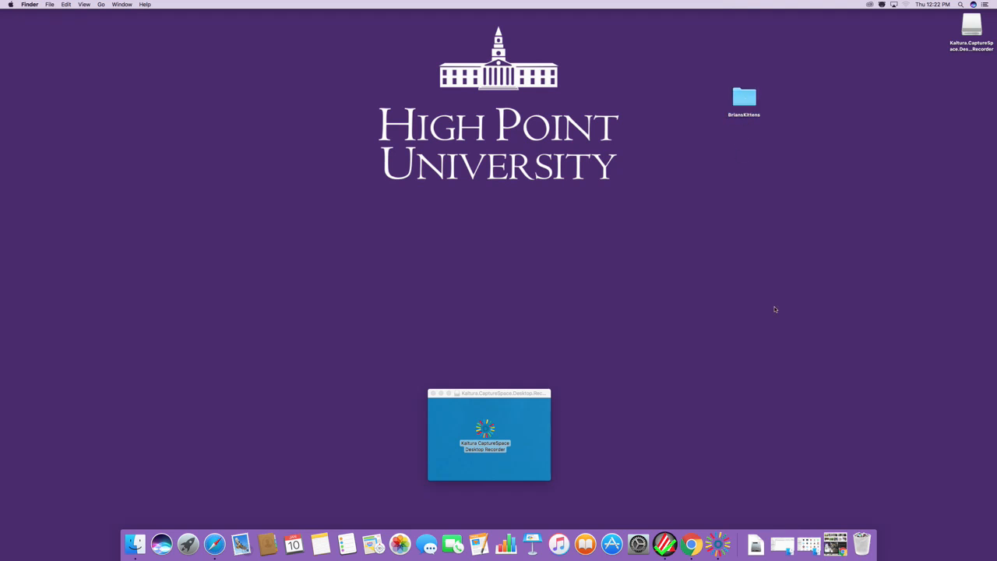
mouse_move(717, 544)
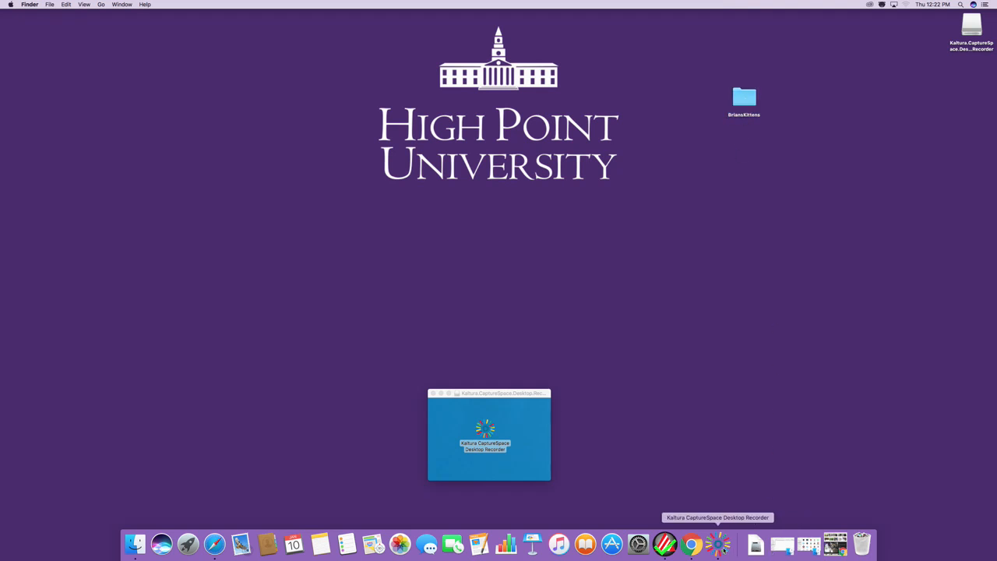